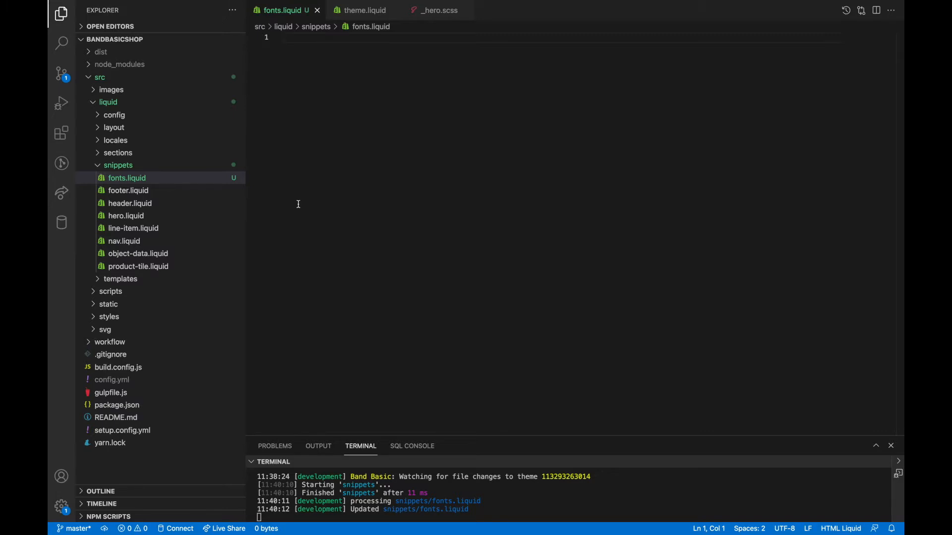
Step: Review theme.liquid and the hero styles, then return to the empty fonts.liquid snippet
click(113, 127)
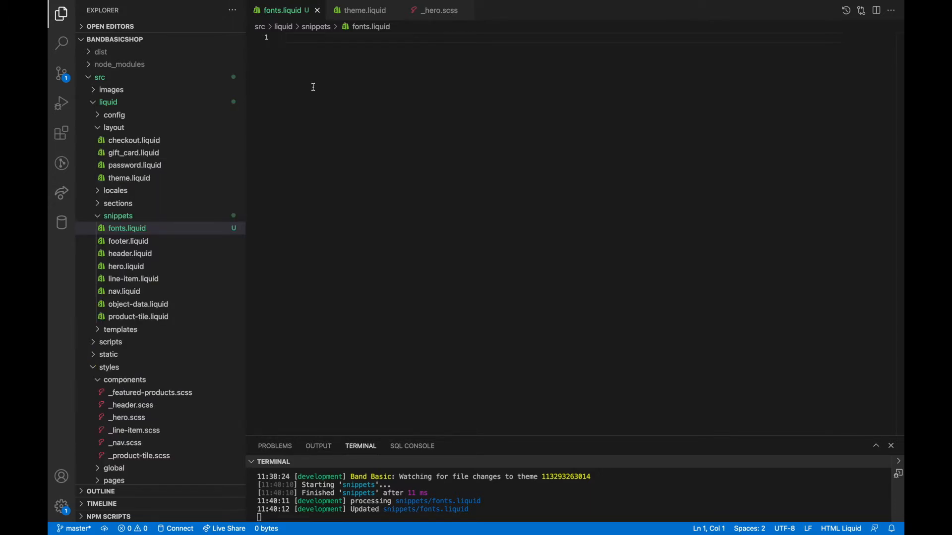
click(361, 10)
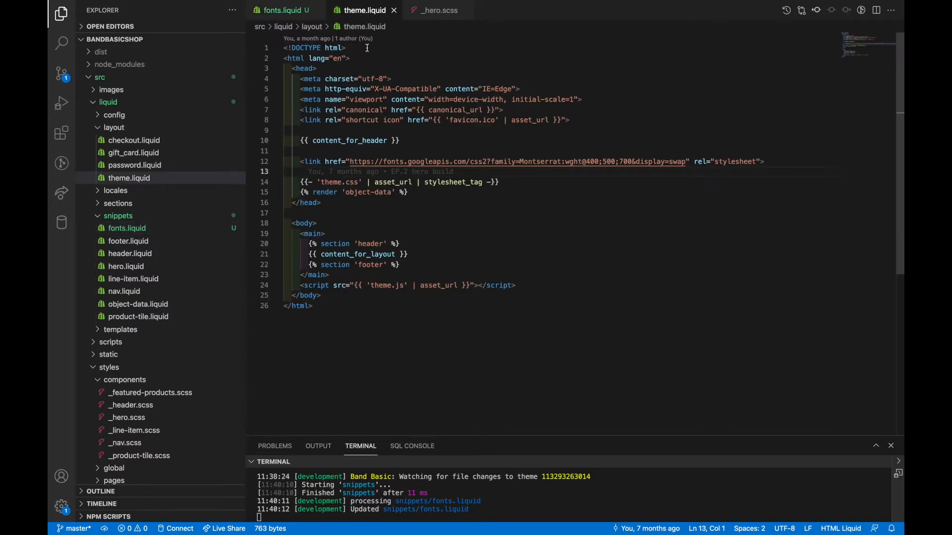
click(438, 10)
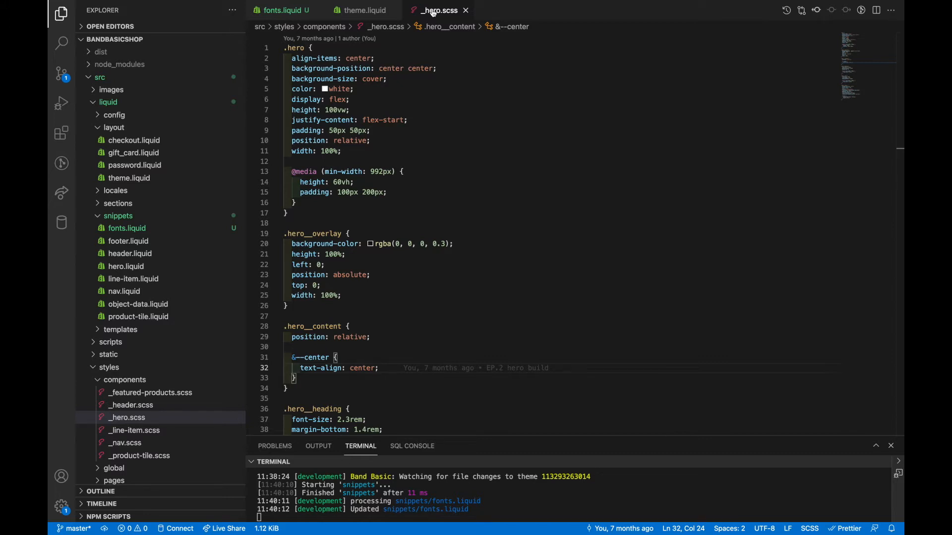
click(282, 10)
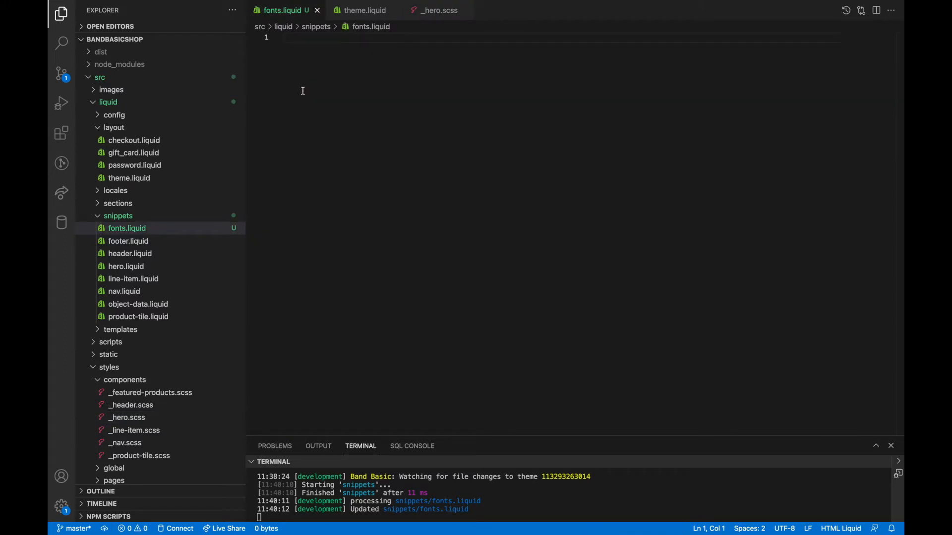
click(282, 37)
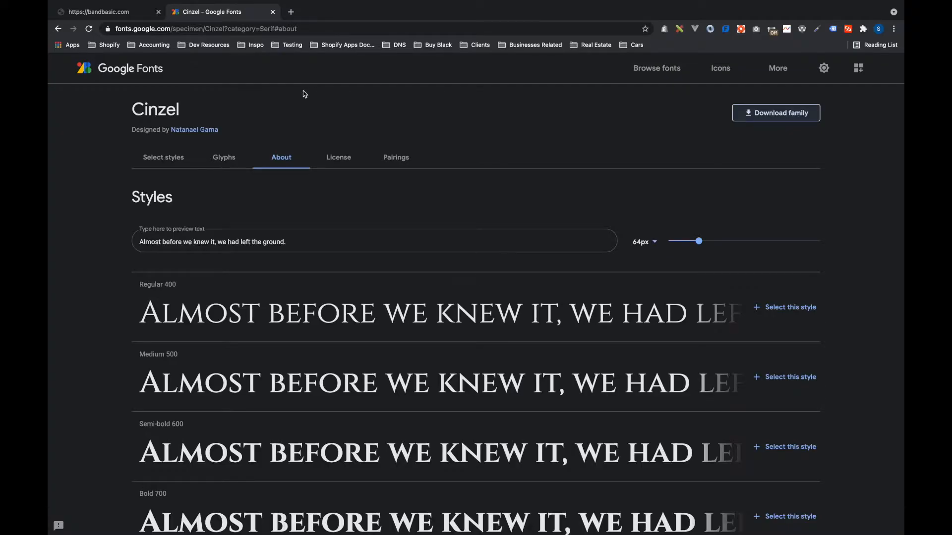
mouse_move(791, 122)
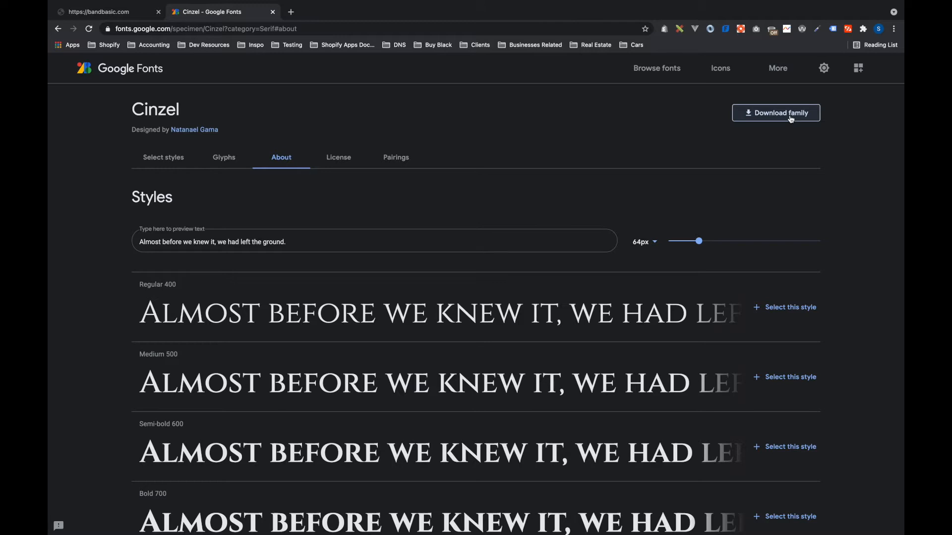
mouse_move(782, 128)
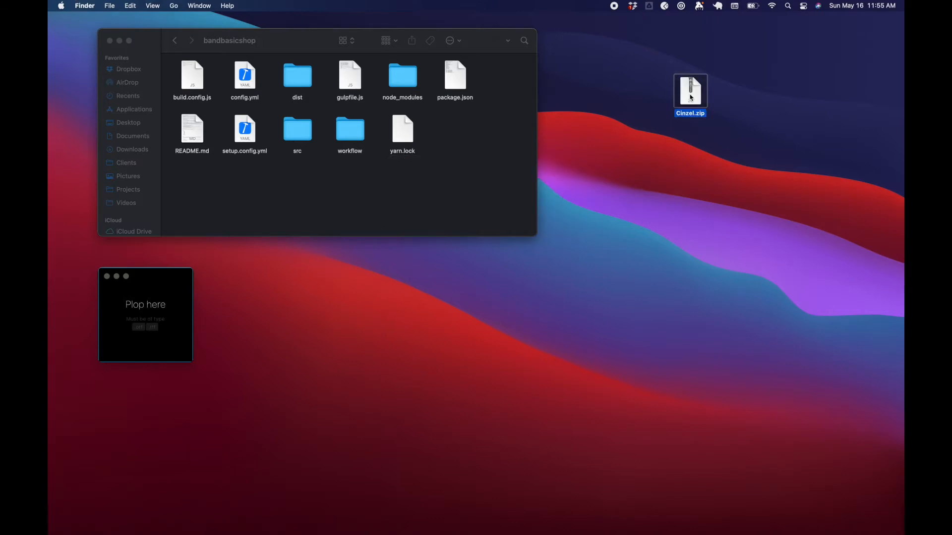
Step: Unzip Cinzel.zip and open the Cinzel folder's static subfolder of TTF weights
double_click(690, 91)
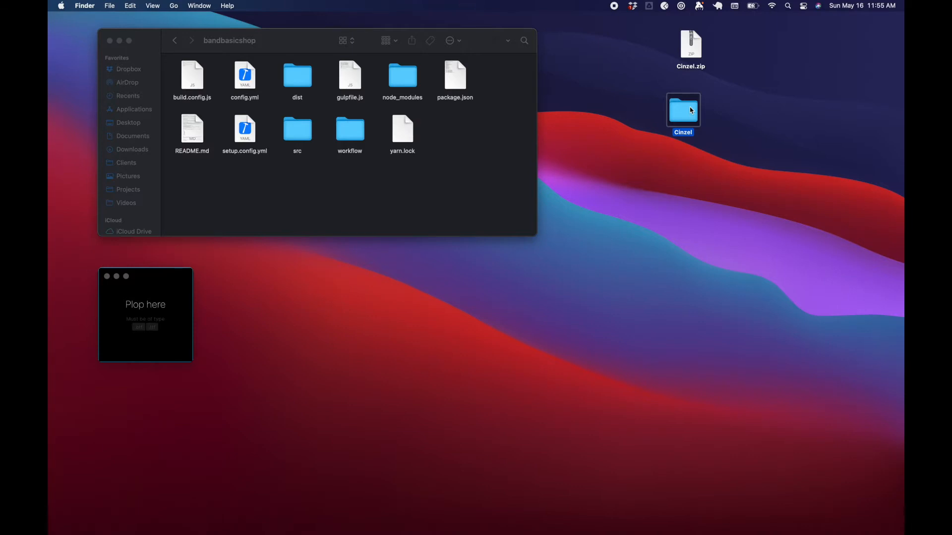
double_click(682, 110)
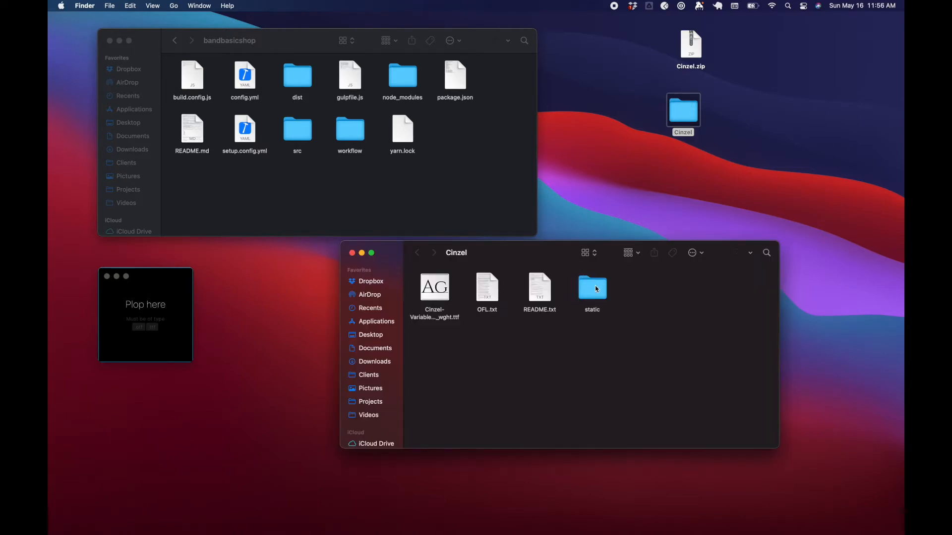
double_click(591, 287)
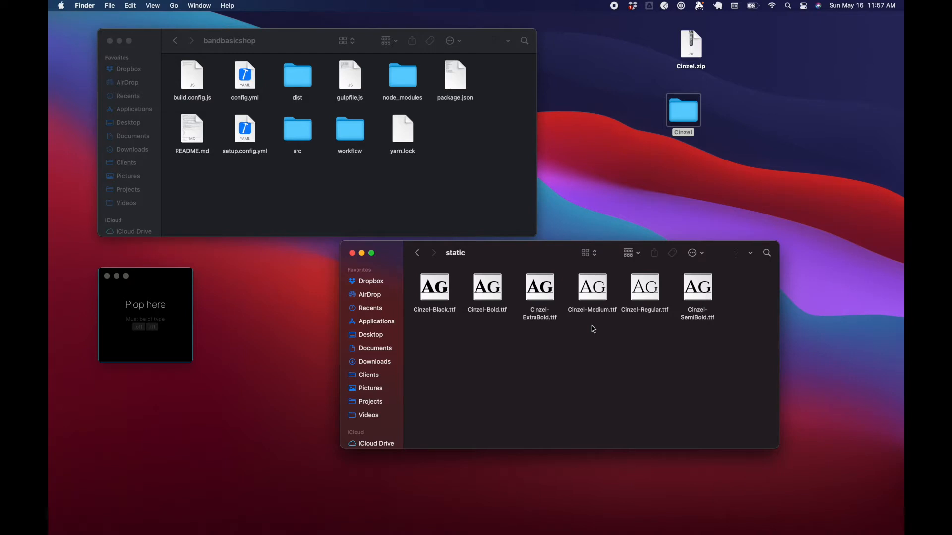
mouse_move(183, 355)
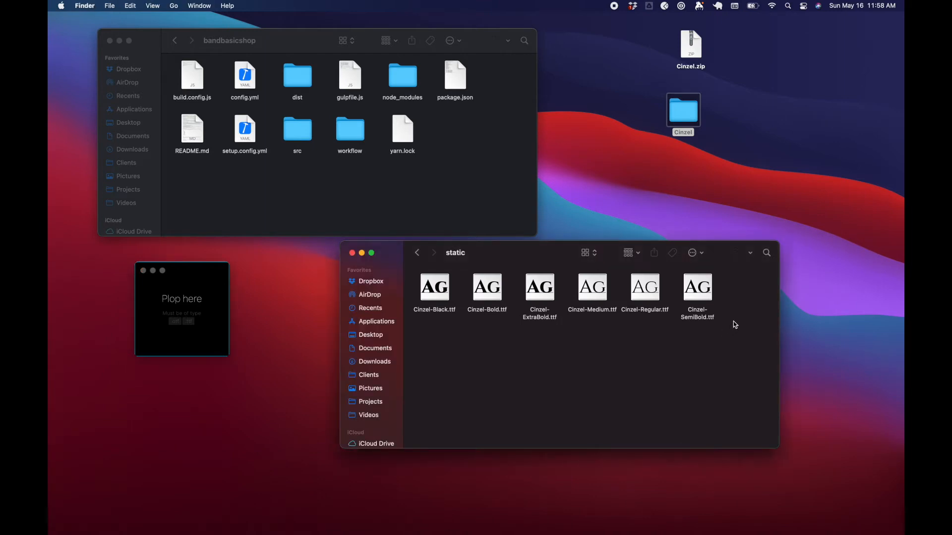
Step: Select all six Cinzel TTF files and drop them onto FontPlop to generate export folders
key(cmd+a)
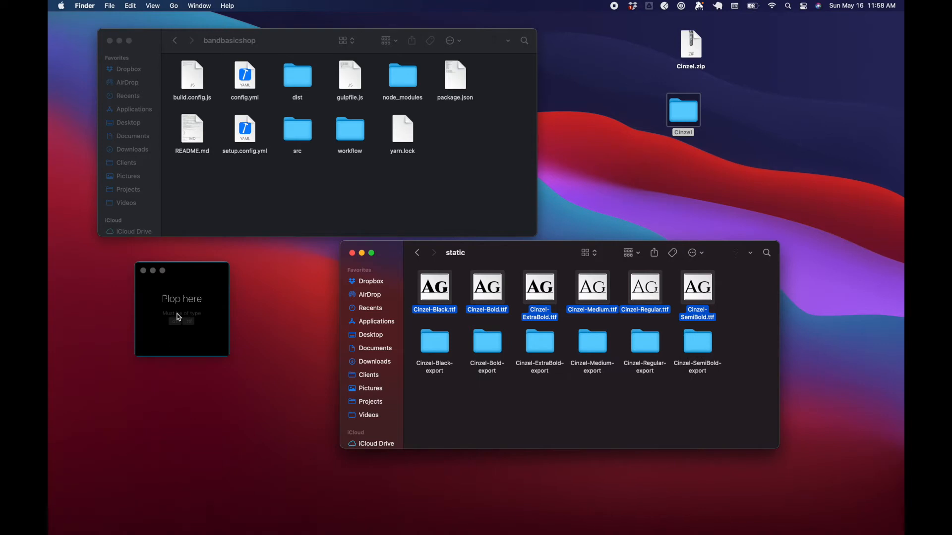
double_click(433, 341)
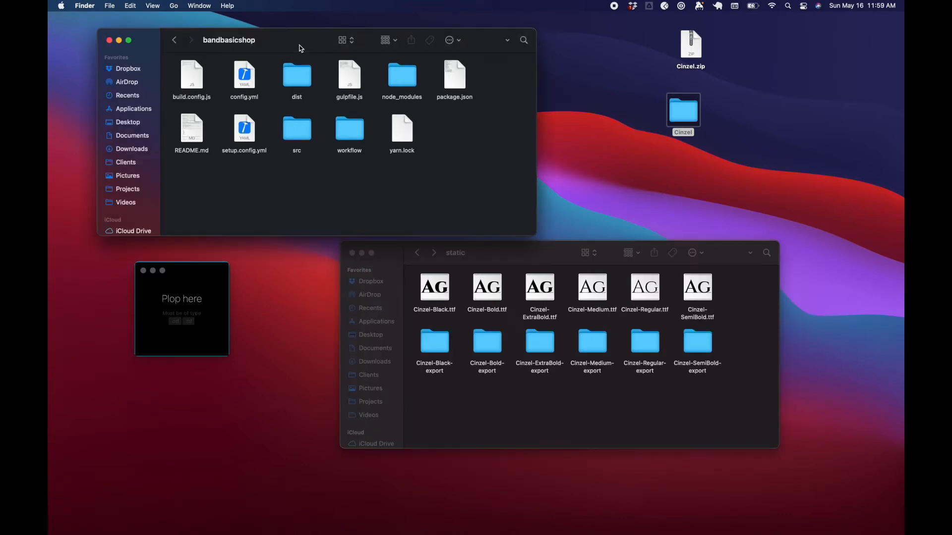
mouse_move(321, 99)
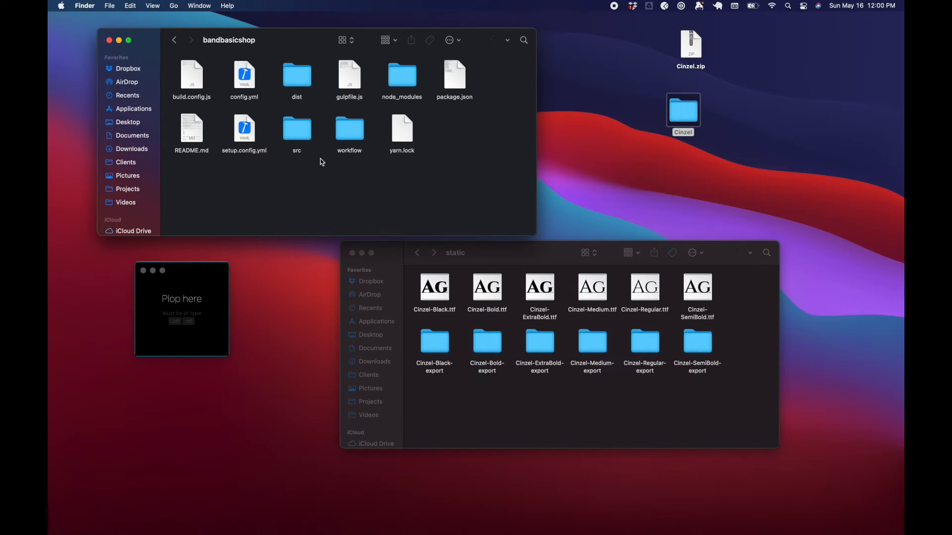
mouse_move(300, 176)
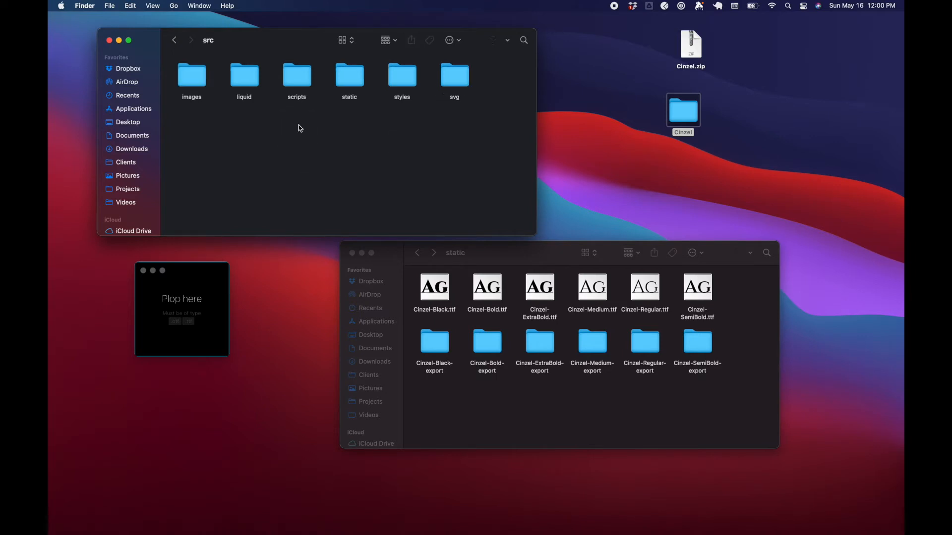
Step: Open the project's src folder and the Cinzel-Regular and Cinzel-Bold export folders for their woff2 files
double_click(349, 74)
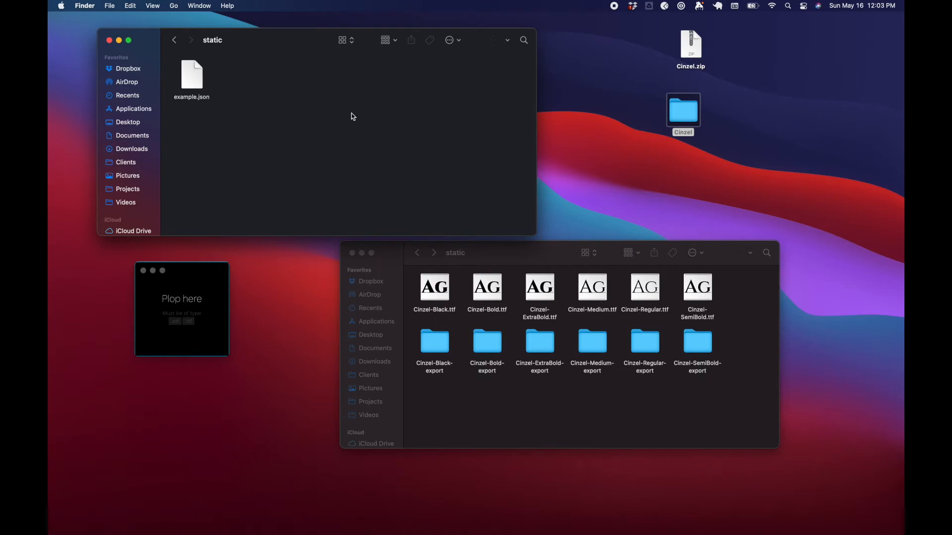
click(642, 341)
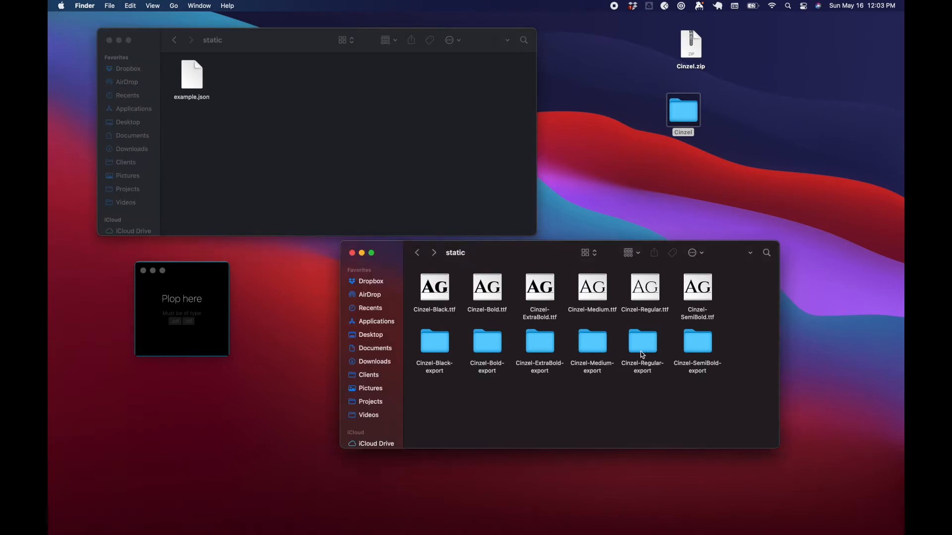
double_click(643, 341)
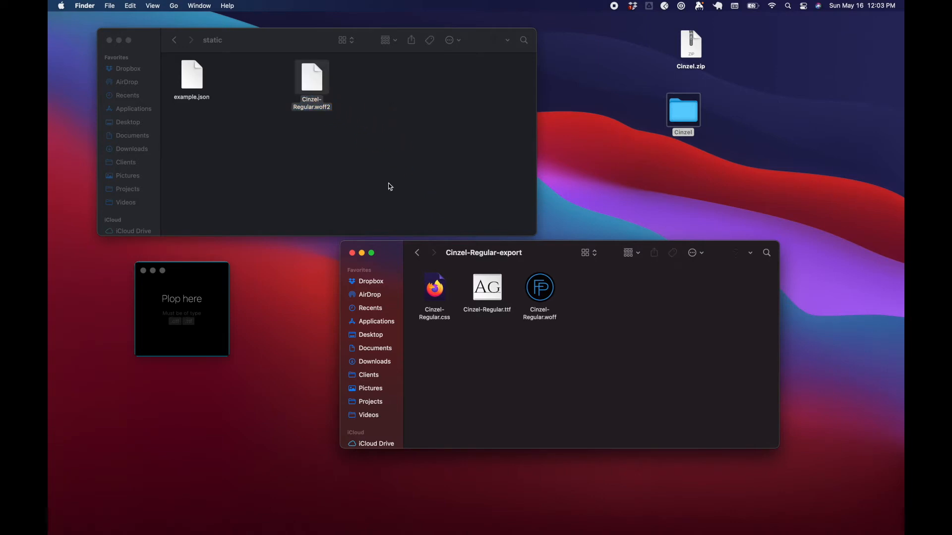
click(417, 253)
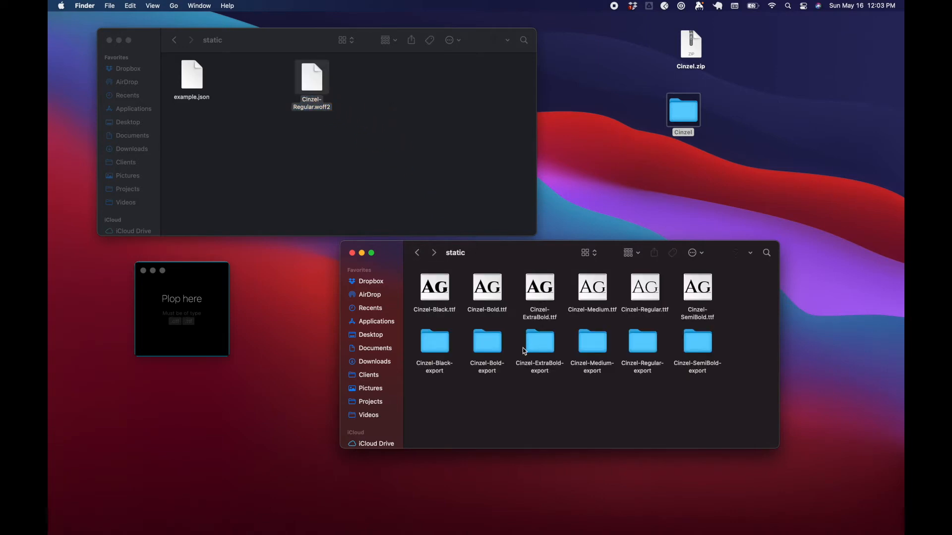
double_click(487, 341)
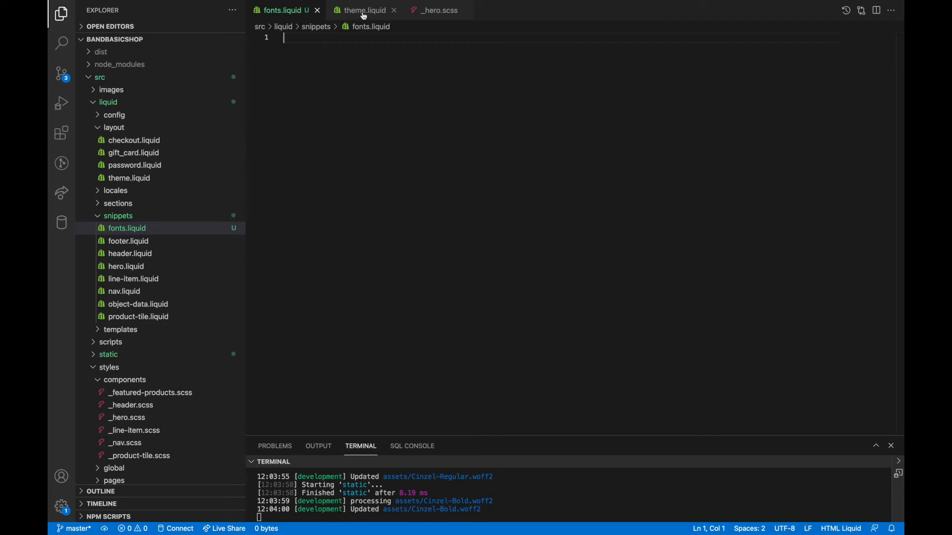
Step: Add {%- render 'fonts' -%} above the stylesheet tag in theme.liquid and close it
click(364, 10)
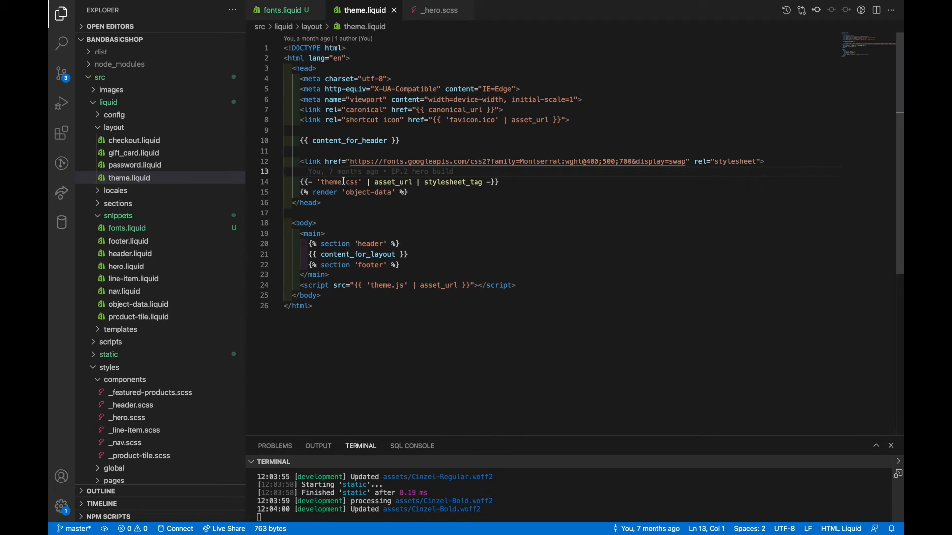
mouse_move(504, 182)
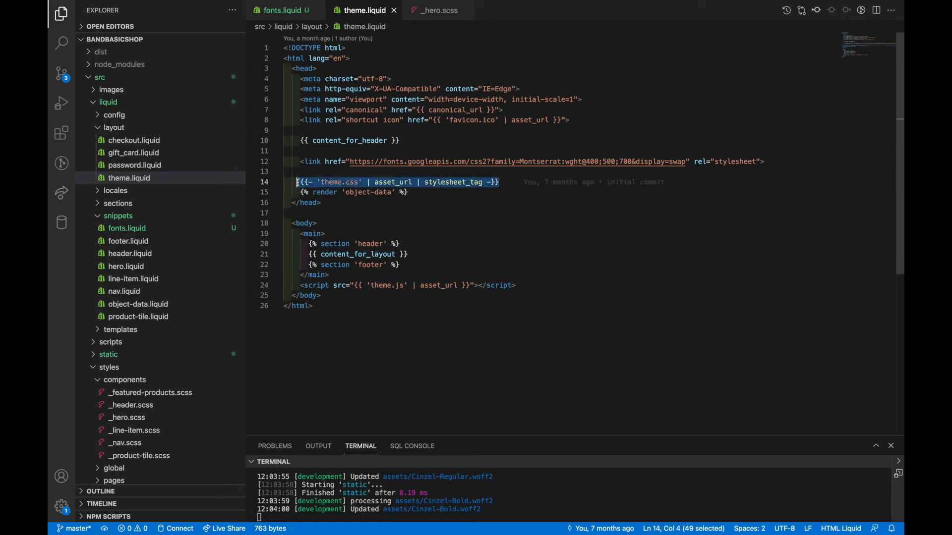
click(360, 171)
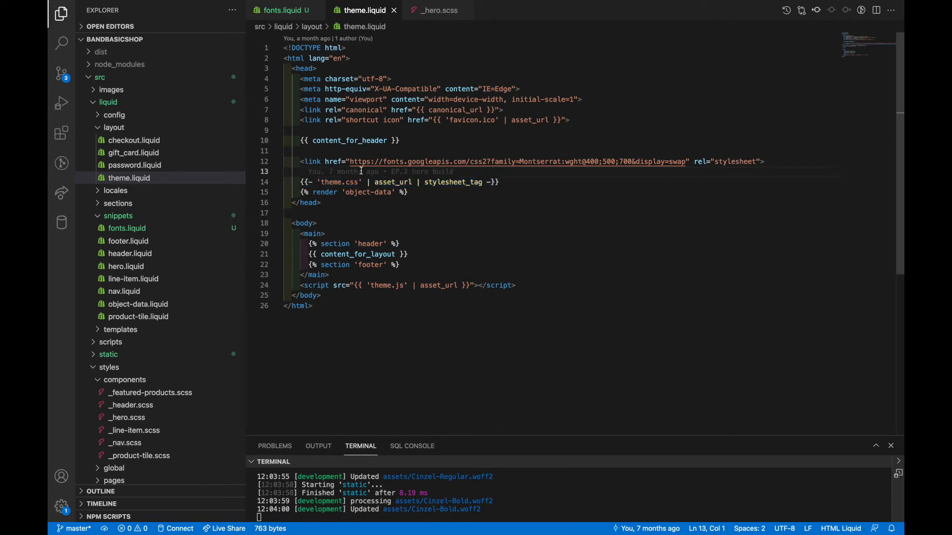
text({%- render 'fonts' -%})
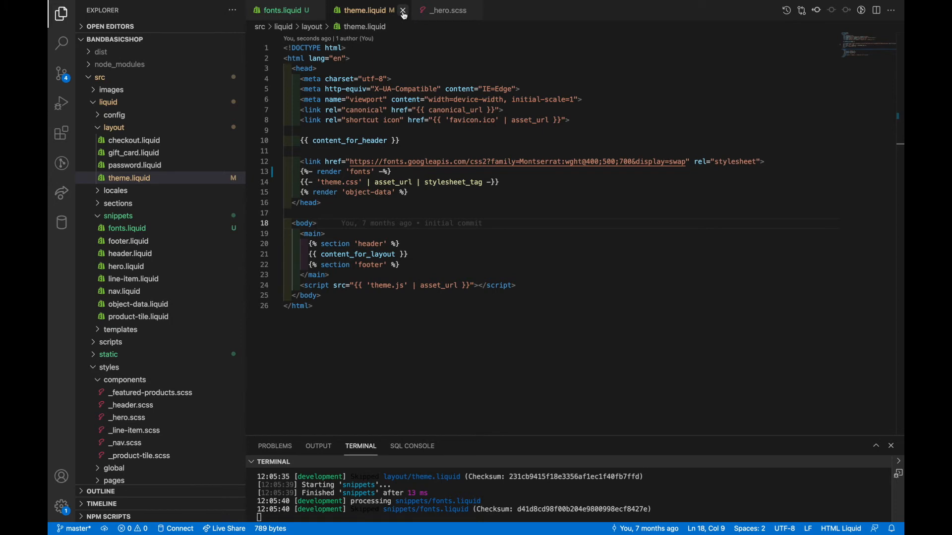
click(402, 10)
text(<style>)
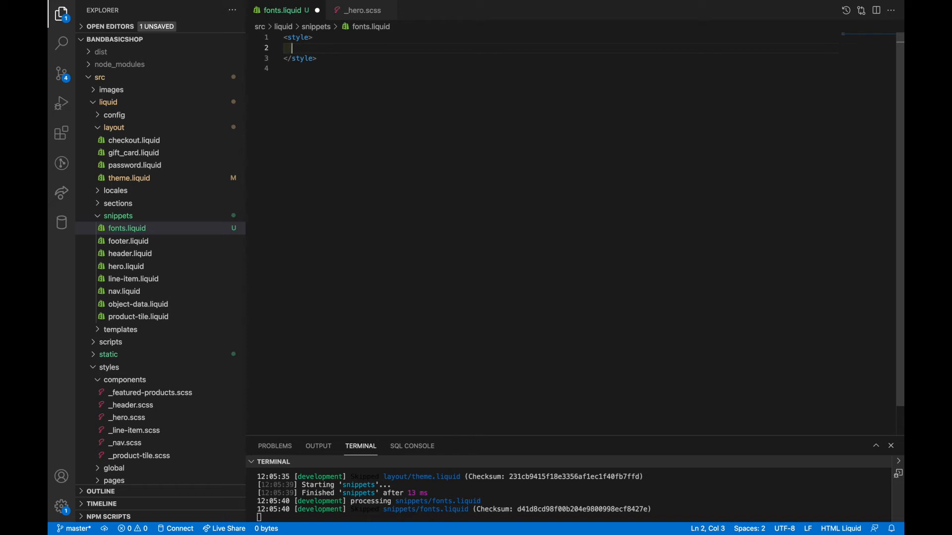
text(@)
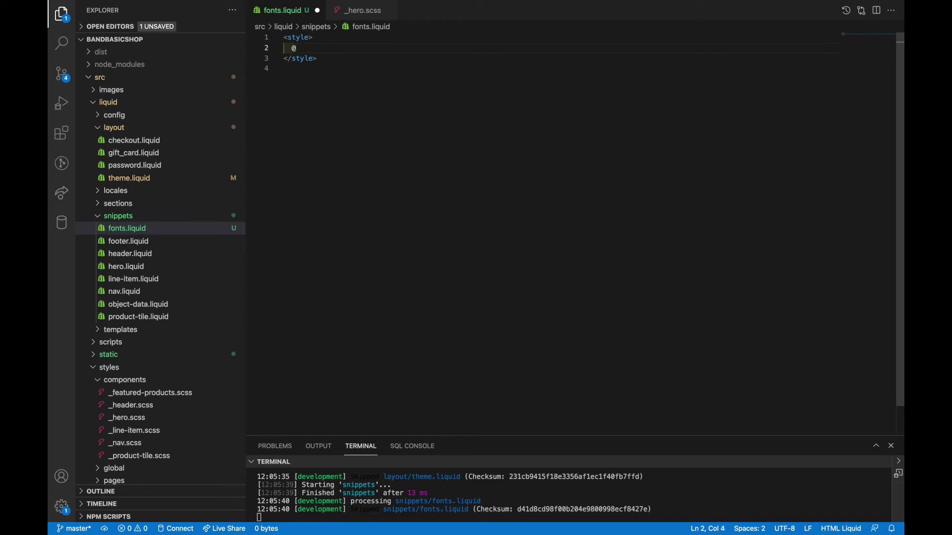
text(font-face {)
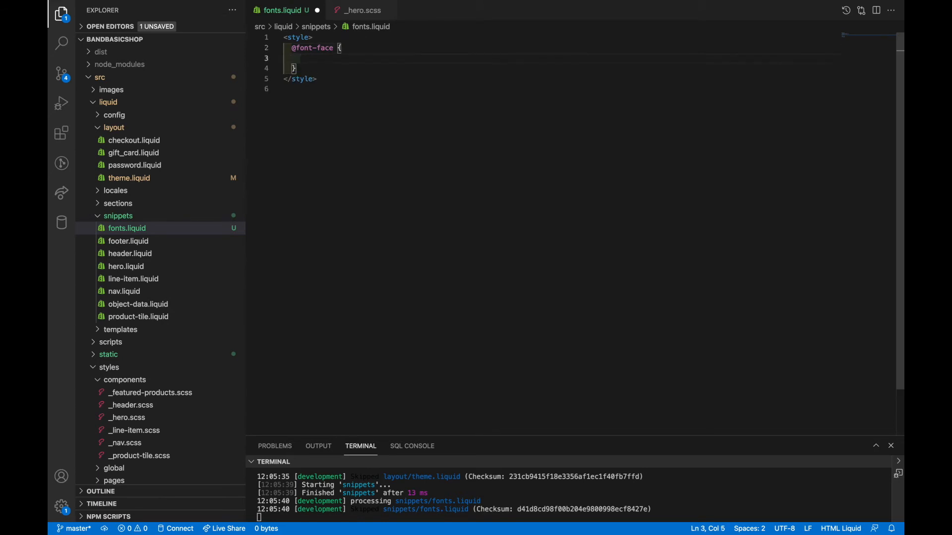
mouse_move(176, 102)
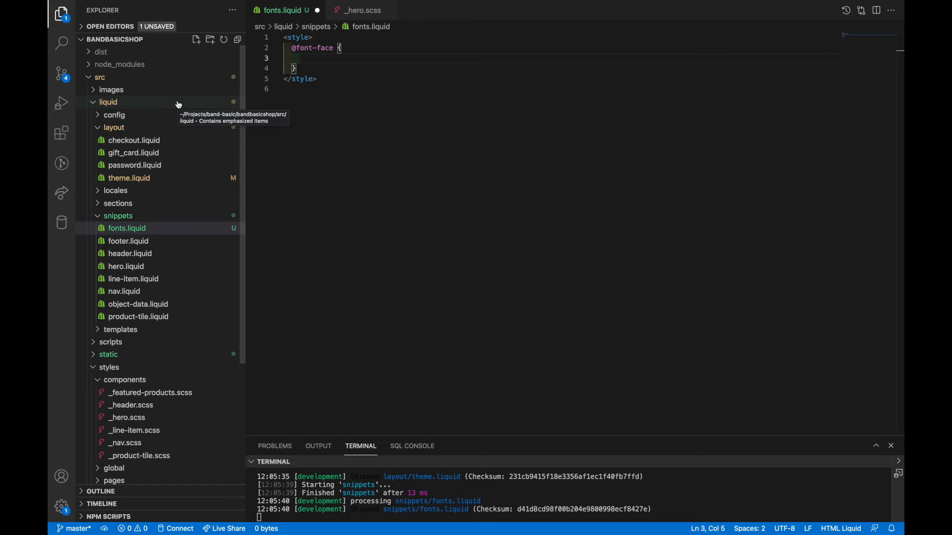
text(font-family:)
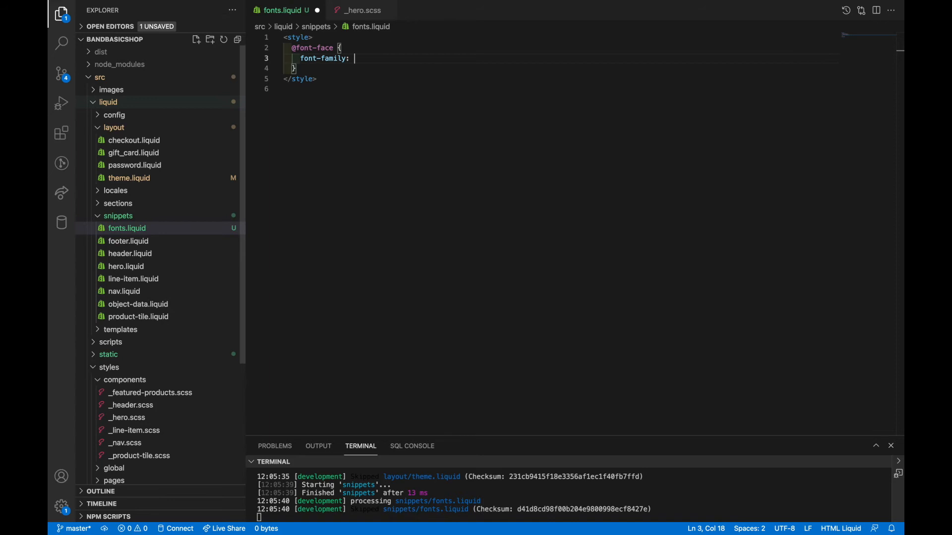
text("cinzel";)
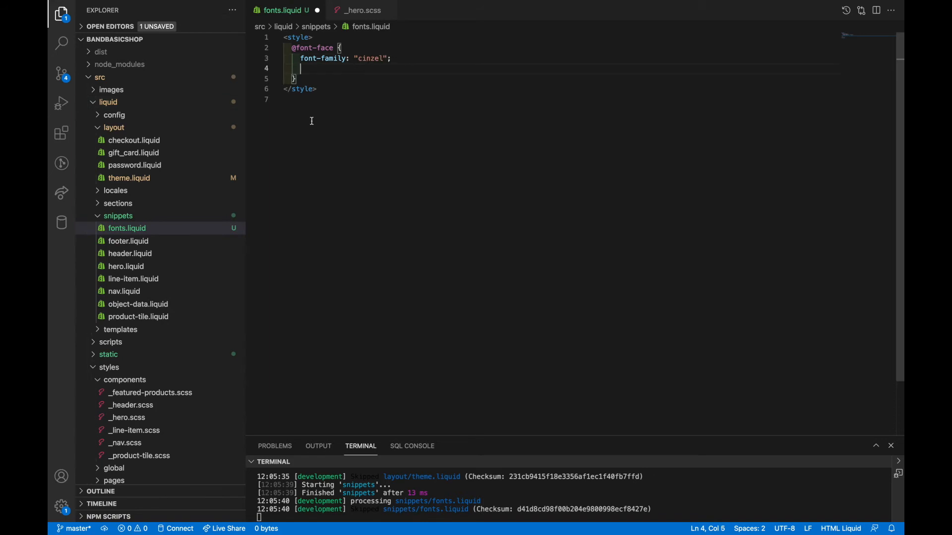
Step: Add src: url("{{ 'Cinzel-Regular.woff2' | asset_url }}") to the Cinzel rule
text(src:)
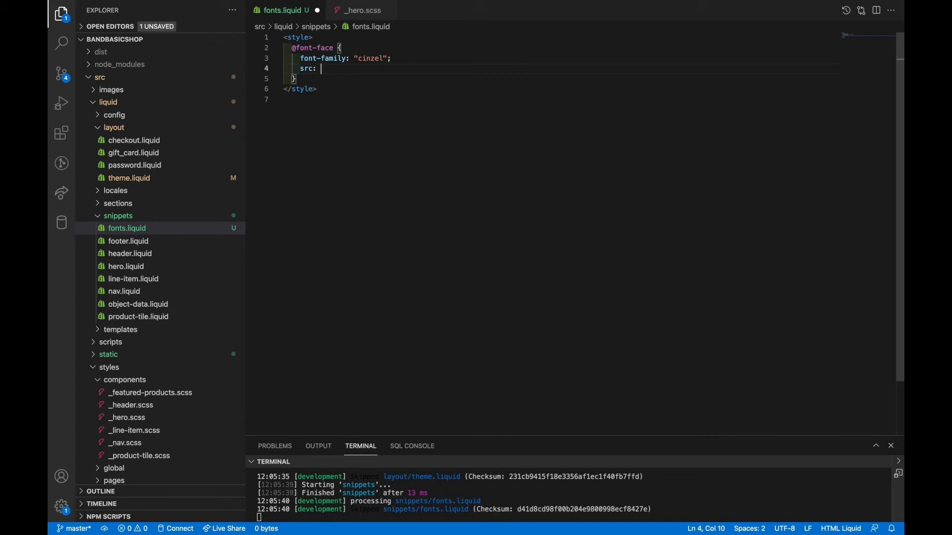
text(url())
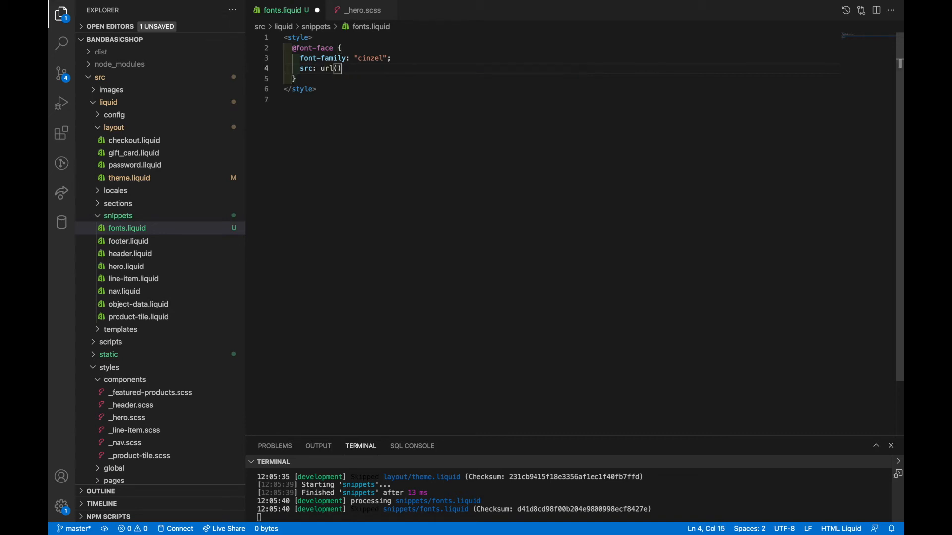
text(;)
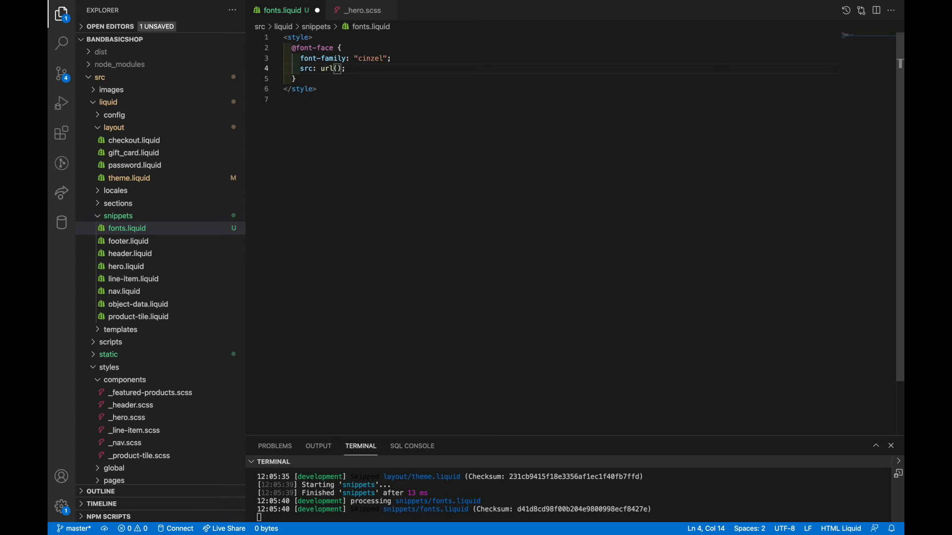
text("{{)
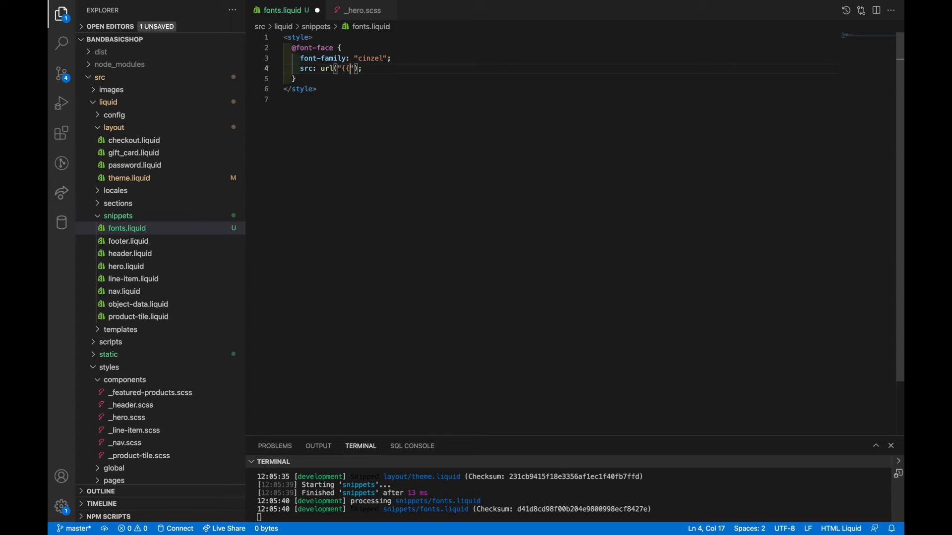
text(}})
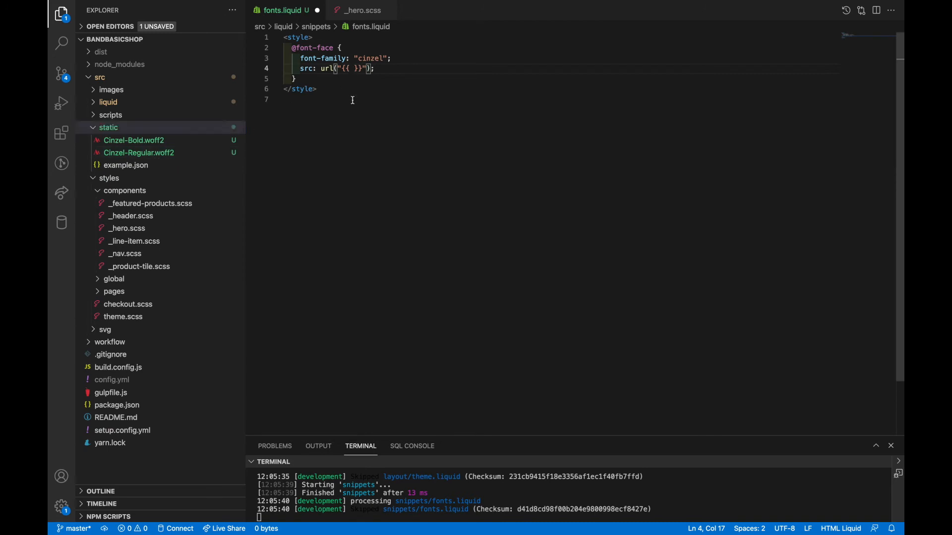
text('Cinzel-Regular.o)
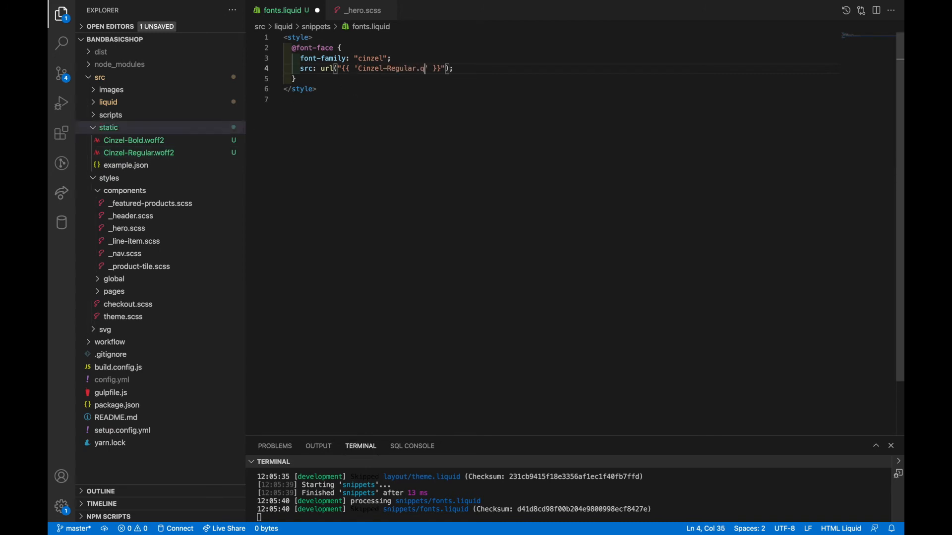
text(woff2)
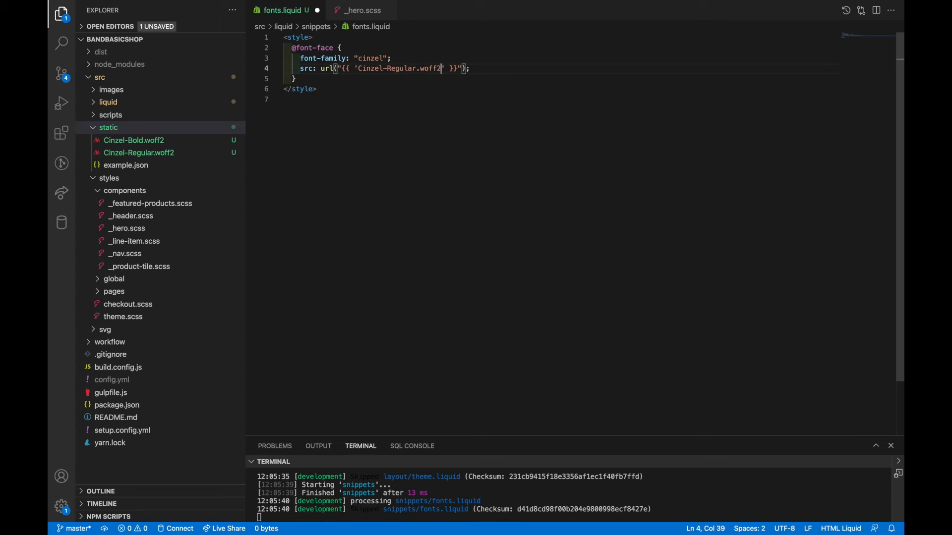
text(| a)
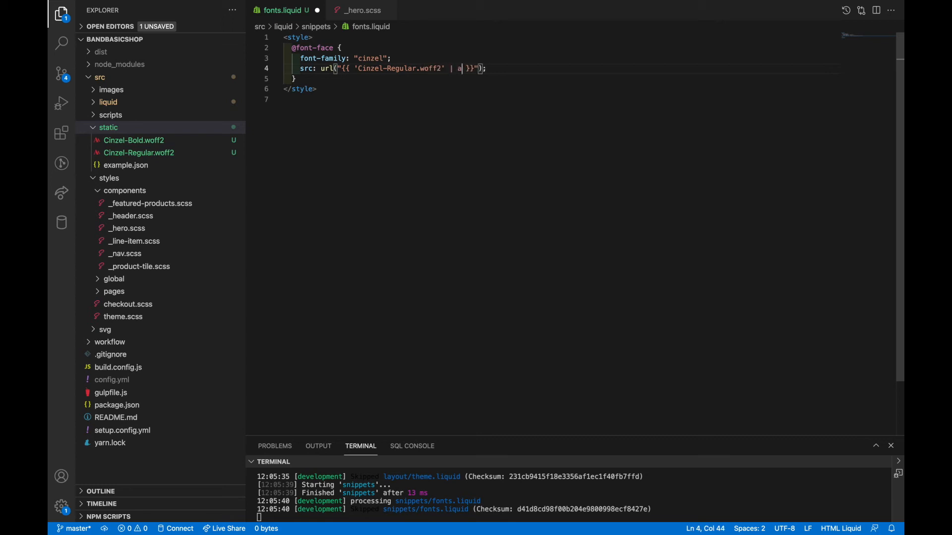
text(sset_url)
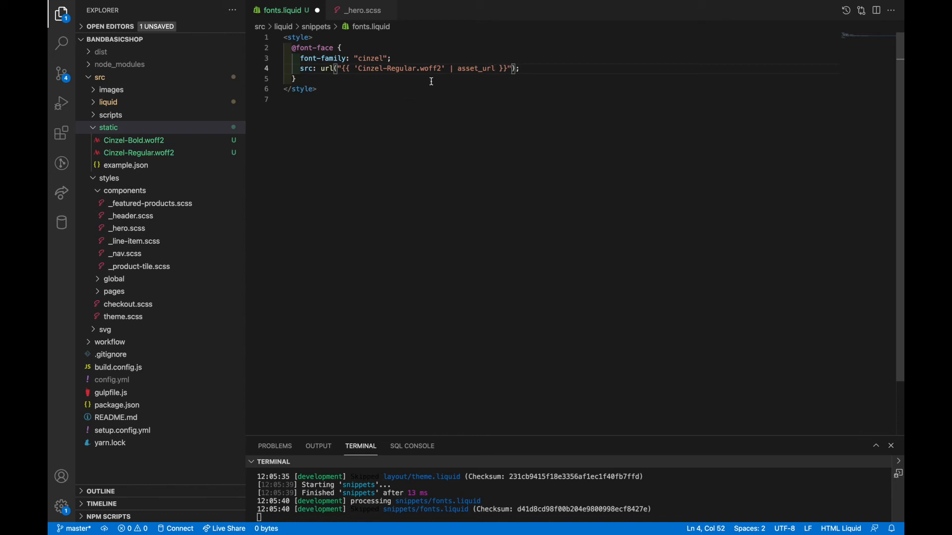
mouse_move(385, 165)
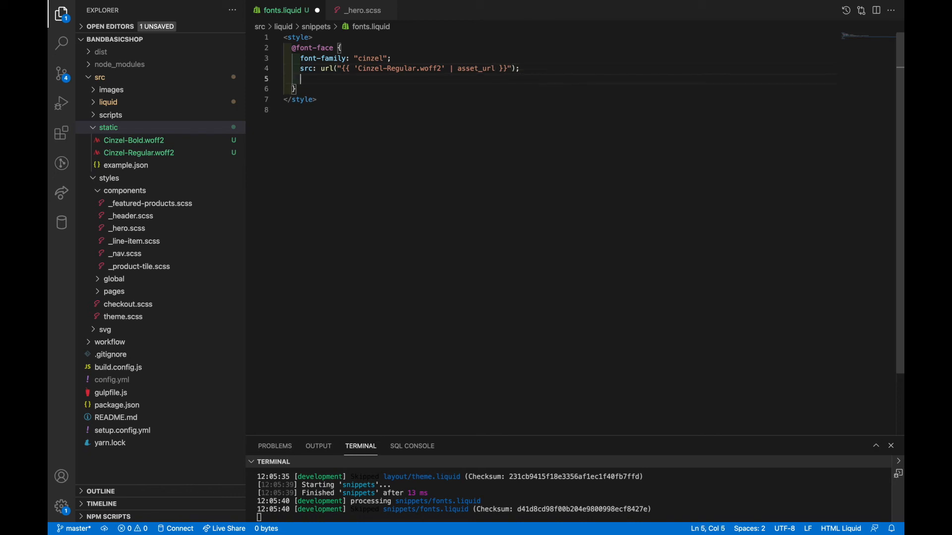
Step: Add font-weight 400 to the first rule and a cinzel rule with Cinzel-Bold src at weight 700
text(font-weight: 400;)
text(font-family:)
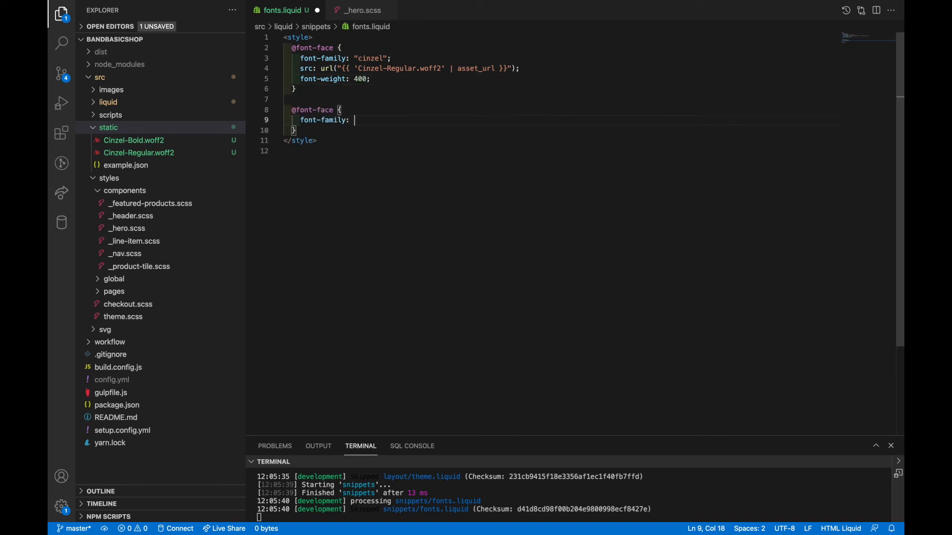
text("cinzel")
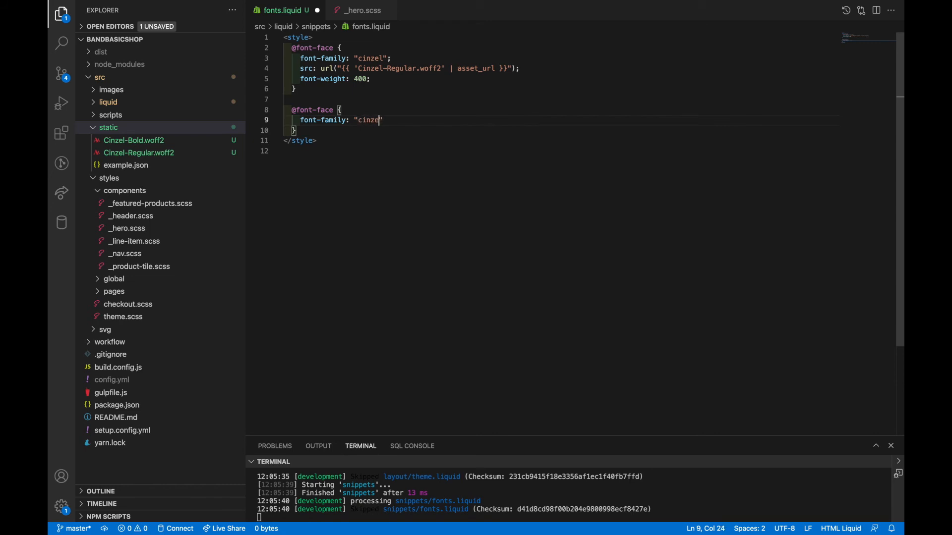
key(Enter)
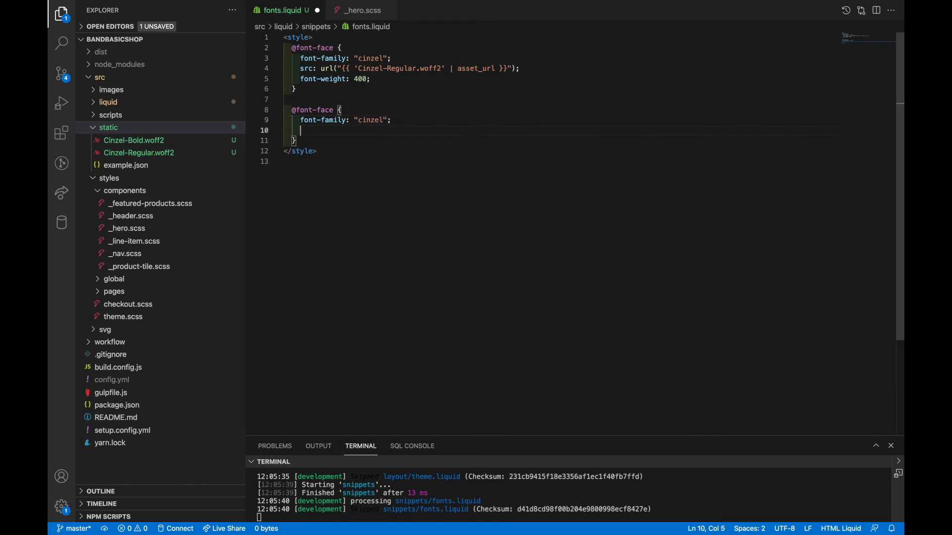
text(src: url("{{ 'Cinzel-Bold.woff2' | asset_url }}");)
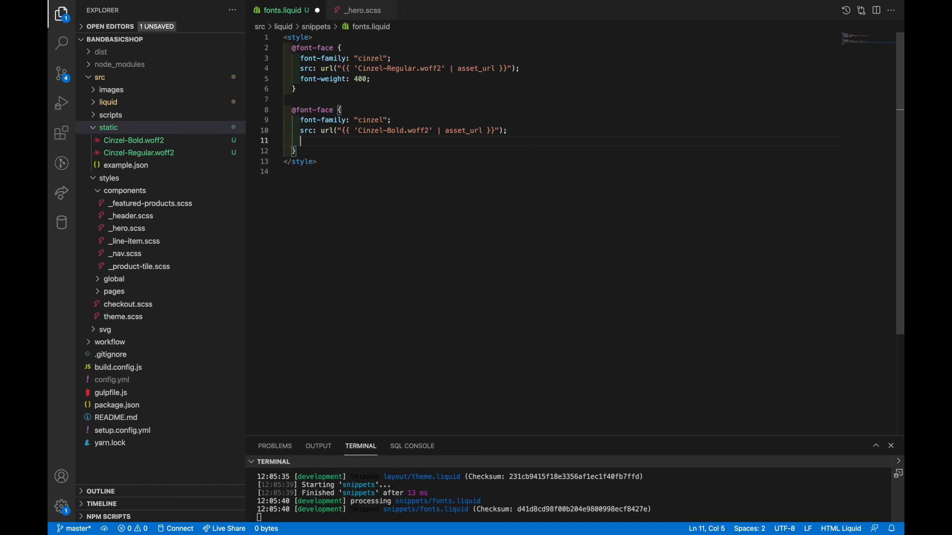
text(font-weight: 700;)
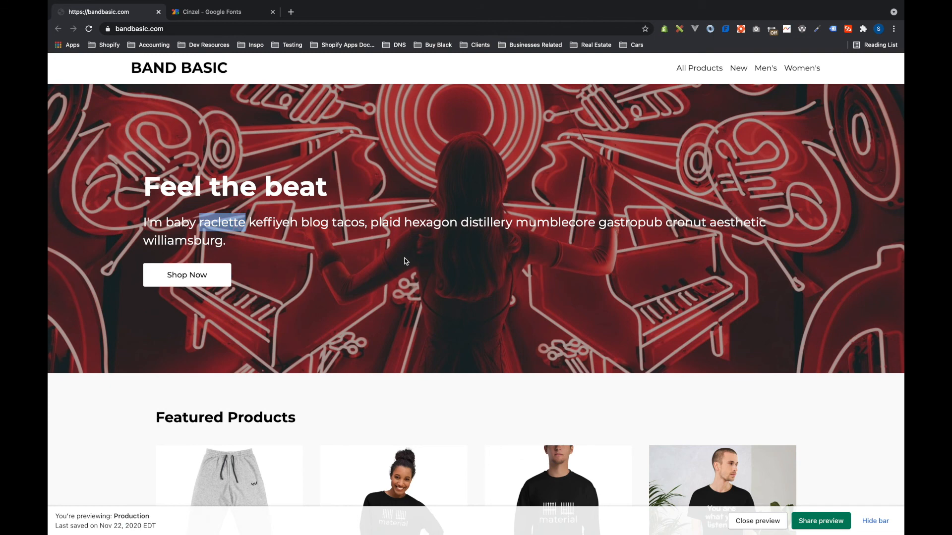
mouse_move(218, 253)
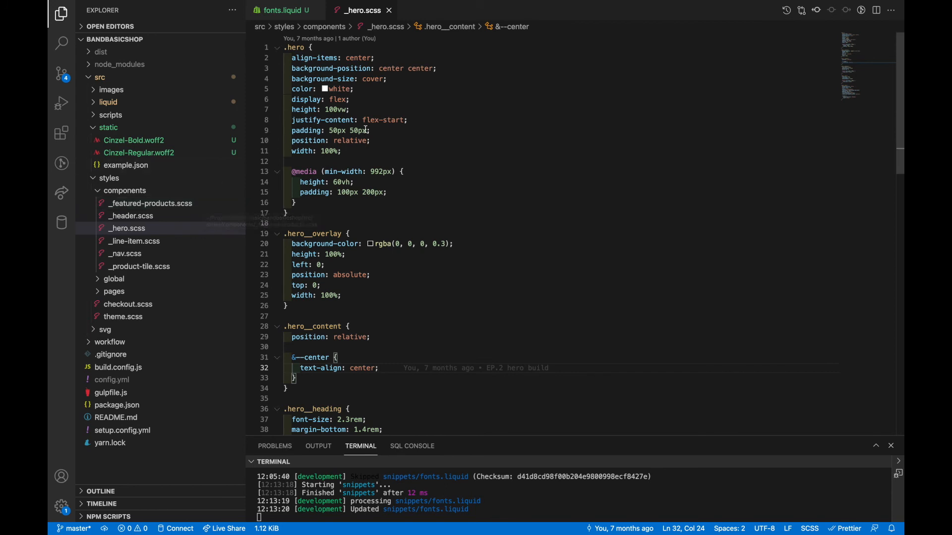
Step: Add font-family: "cinzel"; inside the .hero block of _hero.scss
text(font-)
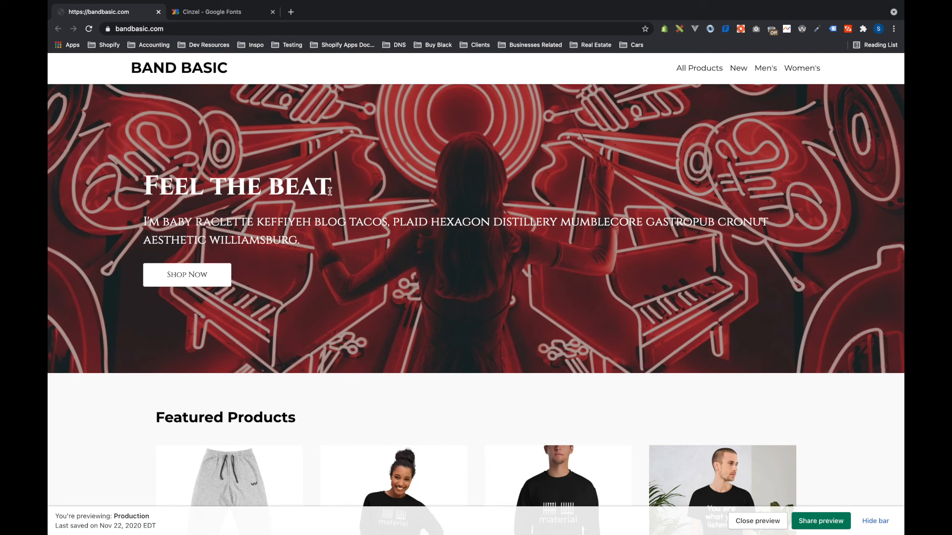
Step: Select the 'Feel the beat' hero heading in the preview to inspect its Cinzel font
triple_click(237, 187)
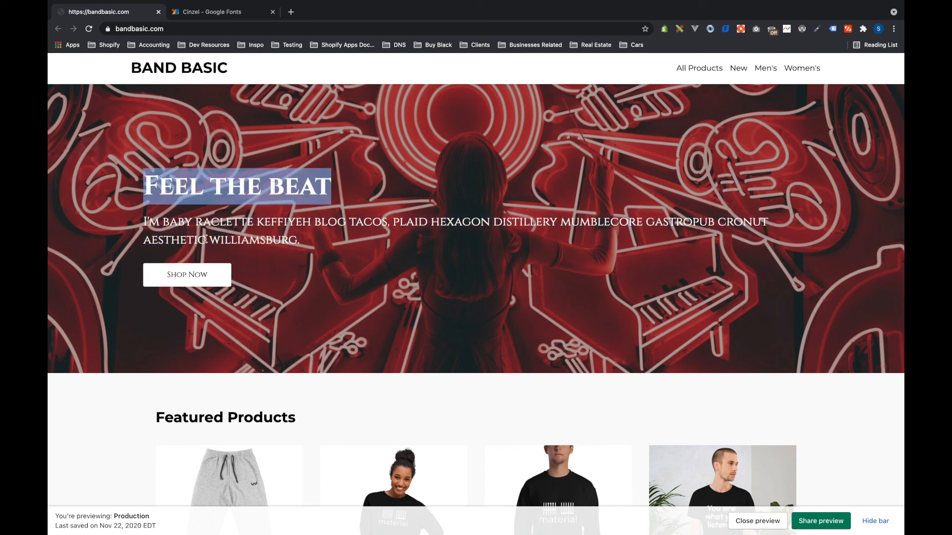
mouse_move(300, 245)
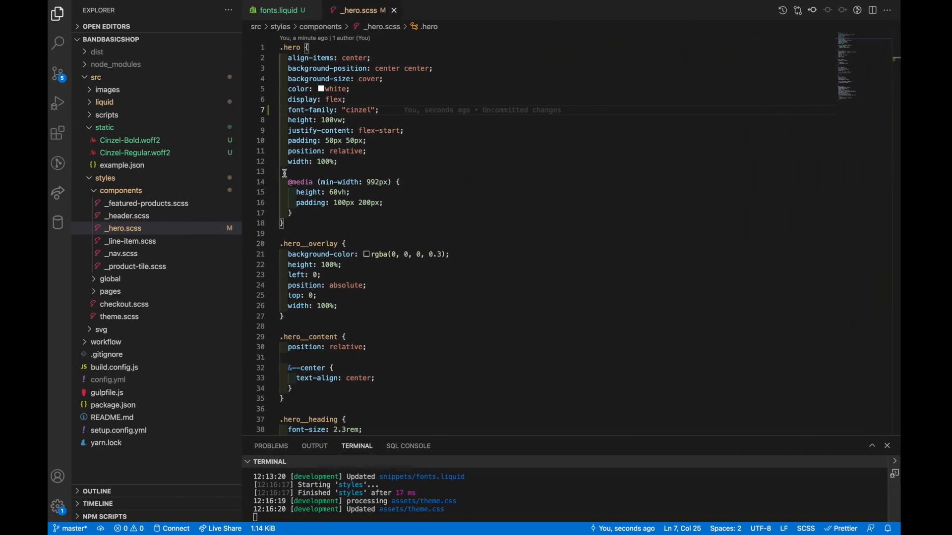
Step: Switch to fonts.liquid and highlight the 700 weight and the Cinzel-Bold.woff2 file name
click(278, 10)
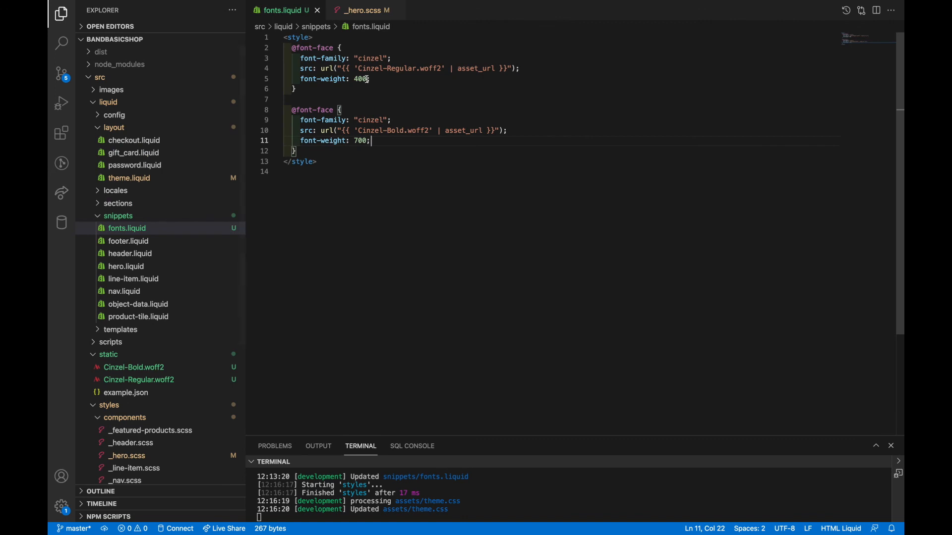
double_click(360, 79)
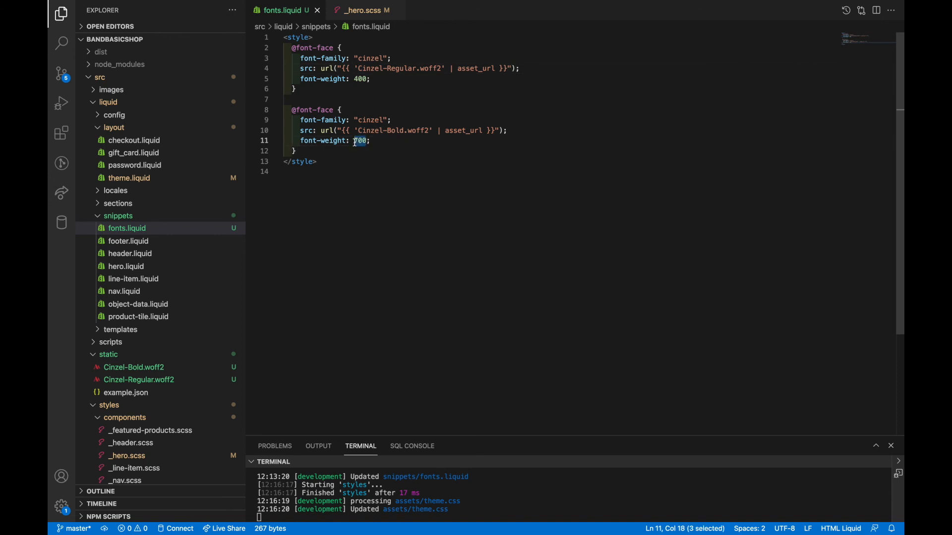
double_click(413, 130)
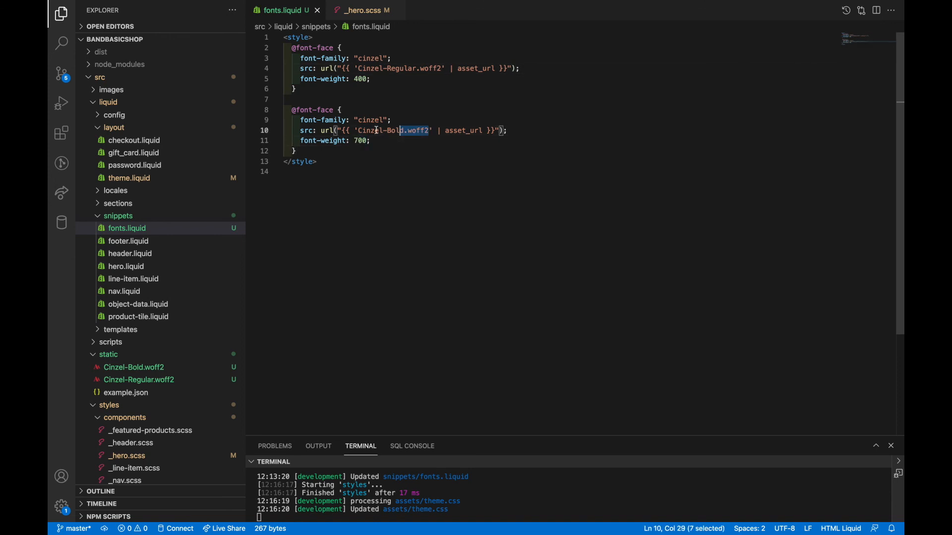